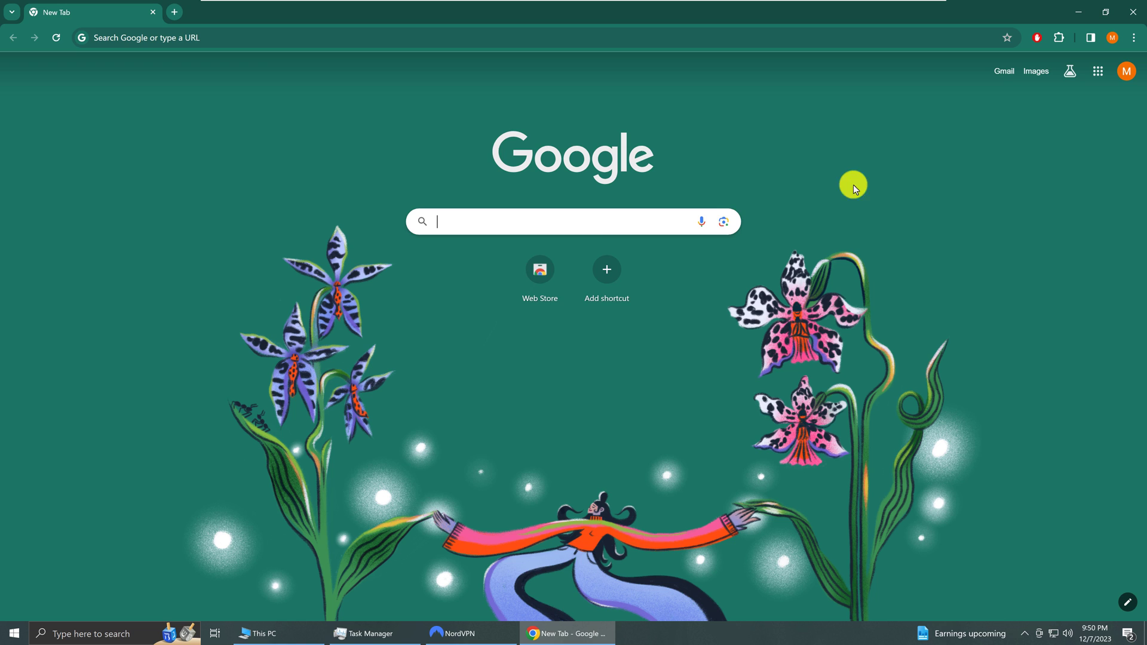
Step: Search Google for 'thorium browser' using the matching suggestion
click(572, 222)
text(Thorium browser)
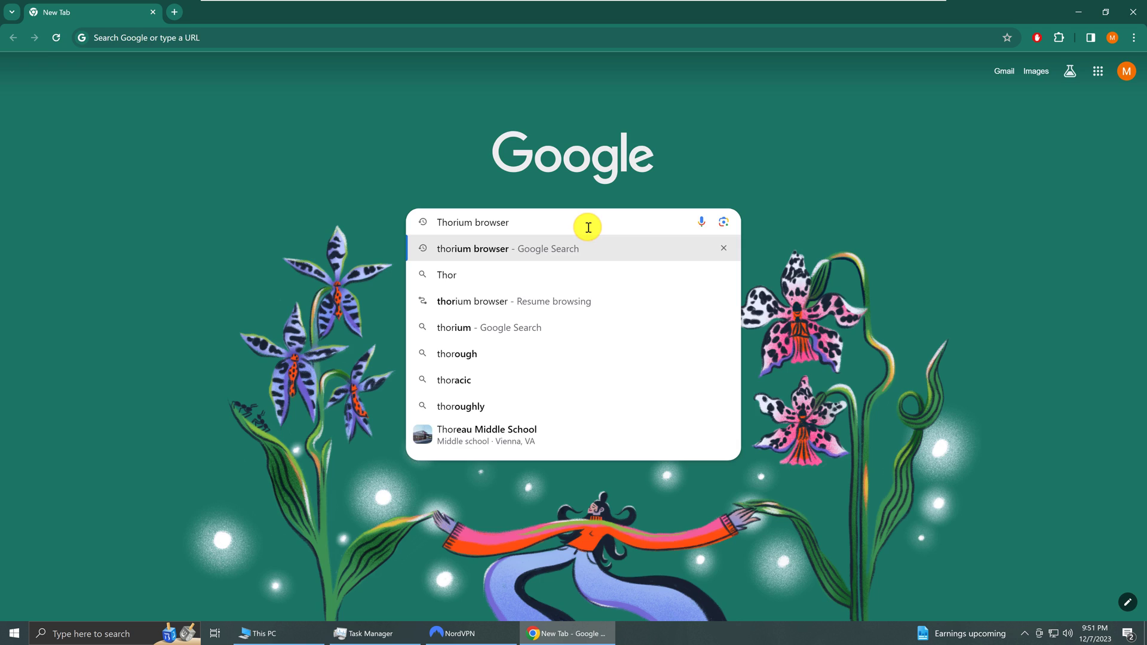
click(506, 248)
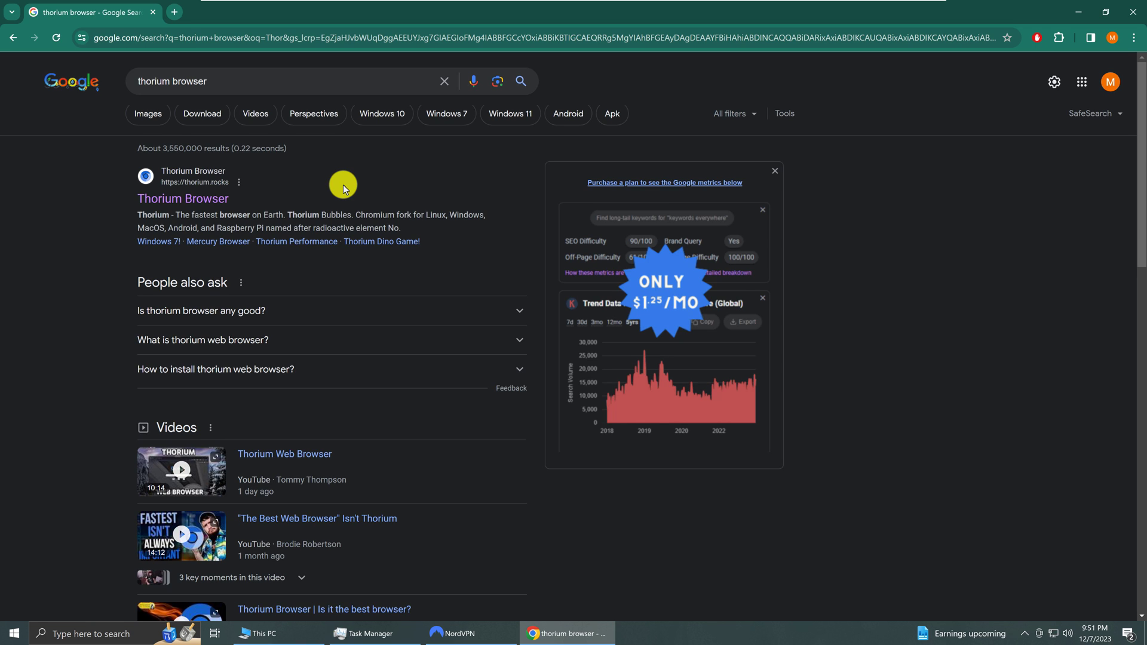
mouse_move(299, 191)
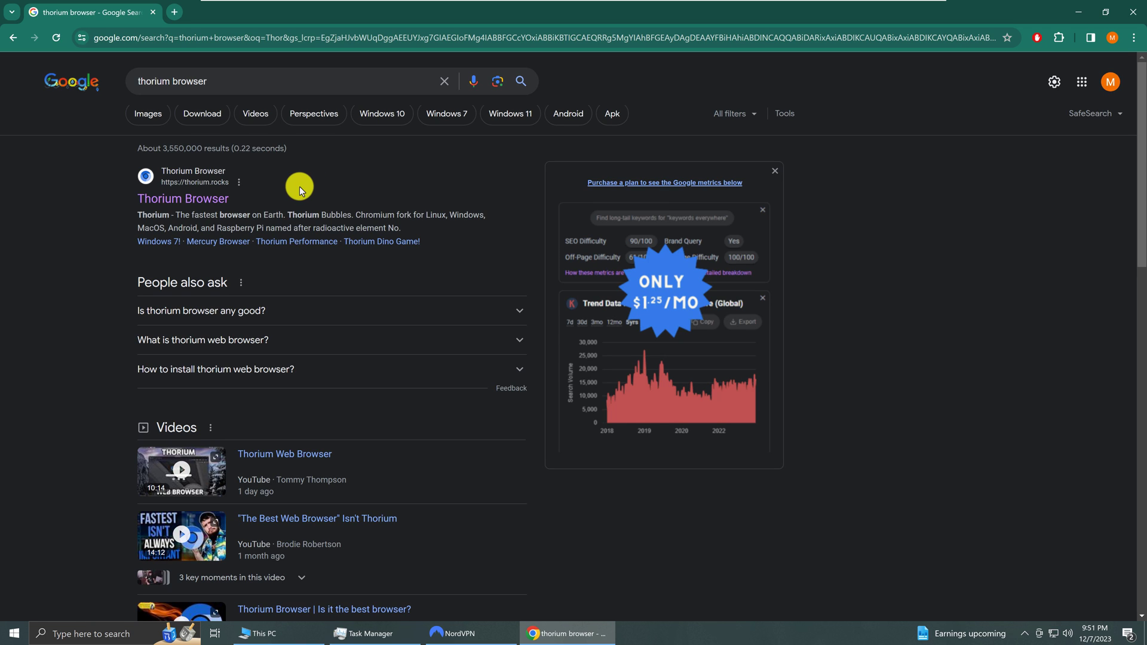
mouse_move(208, 193)
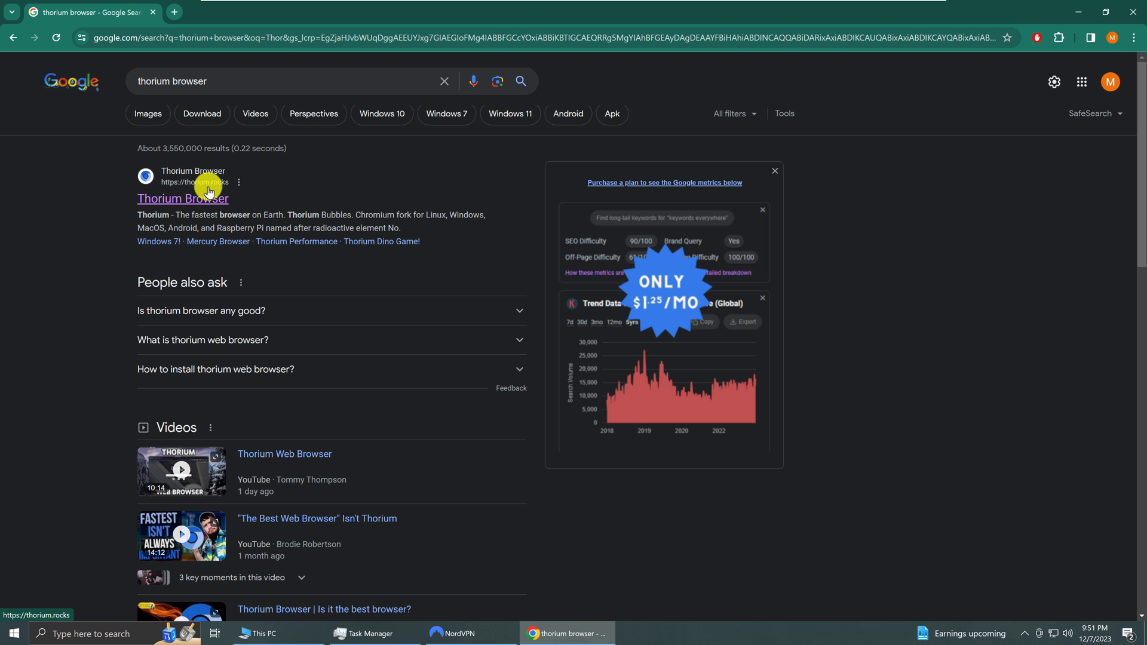
mouse_move(201, 227)
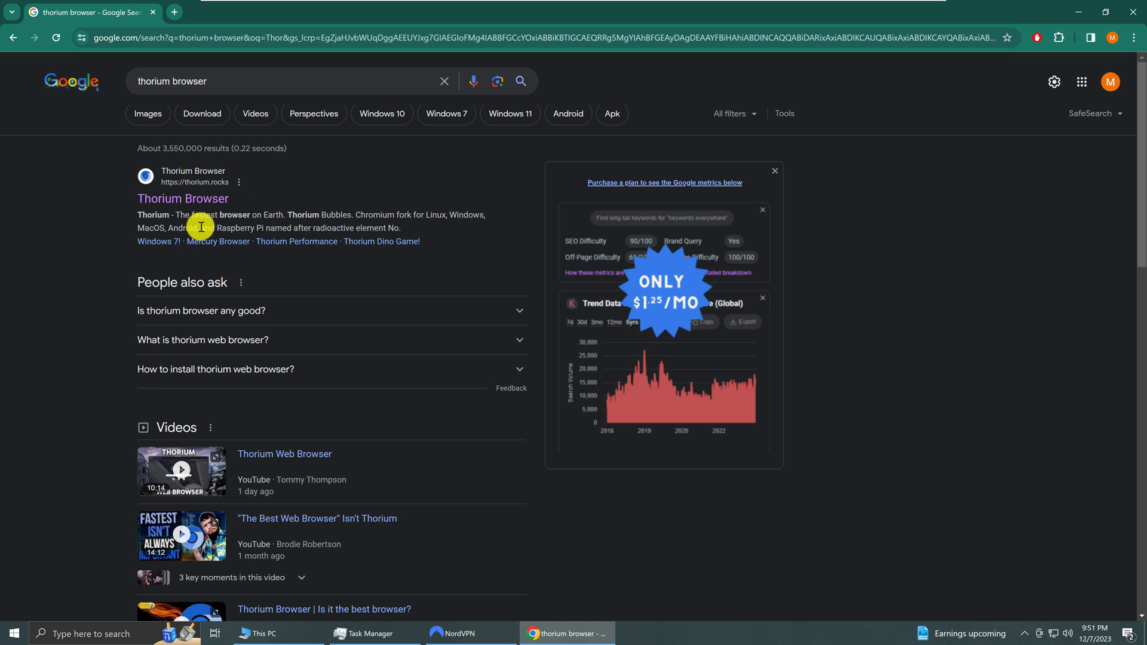
Step: Open the Thorium Browser official site and scroll to its Links section of releases
click(182, 198)
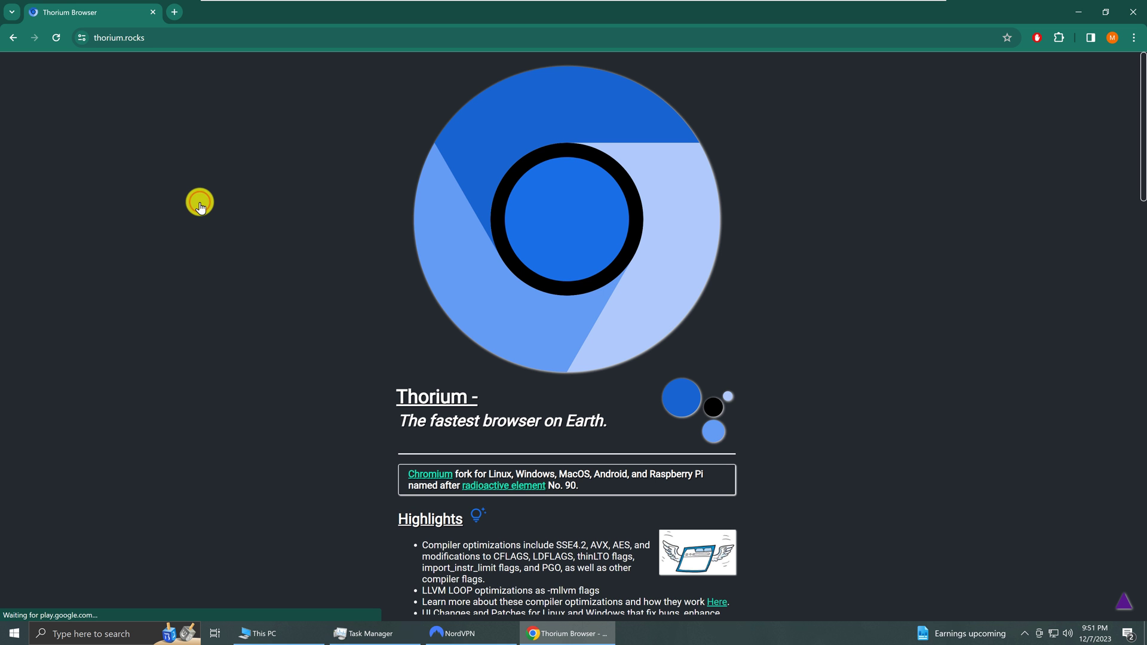
mouse_move(368, 266)
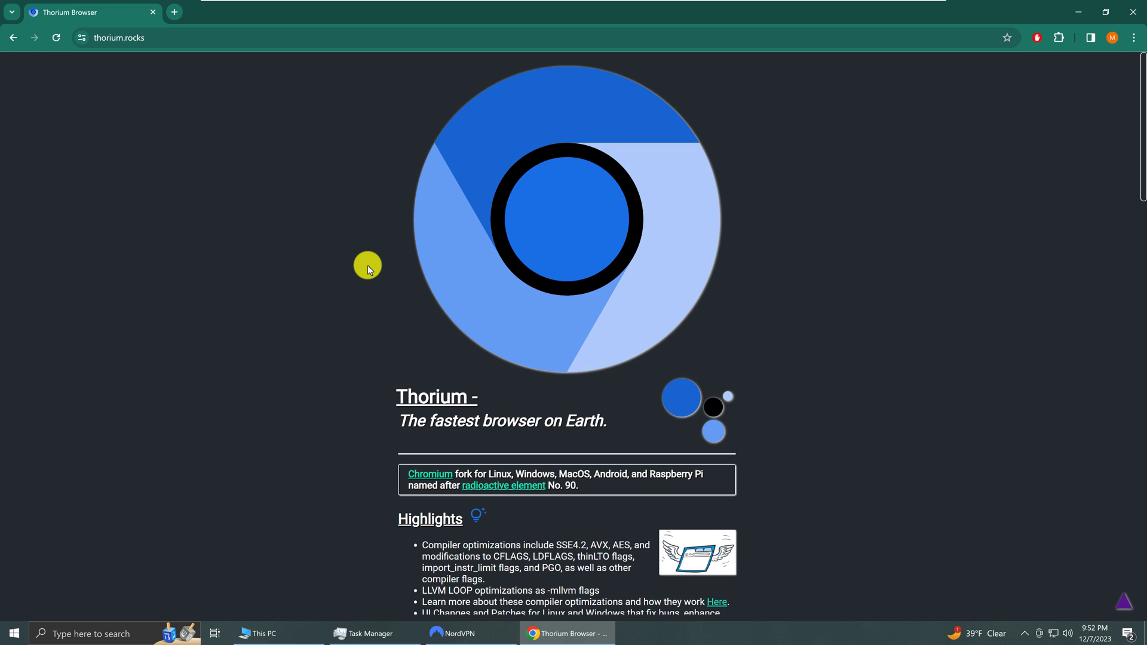
scroll(down, 3)
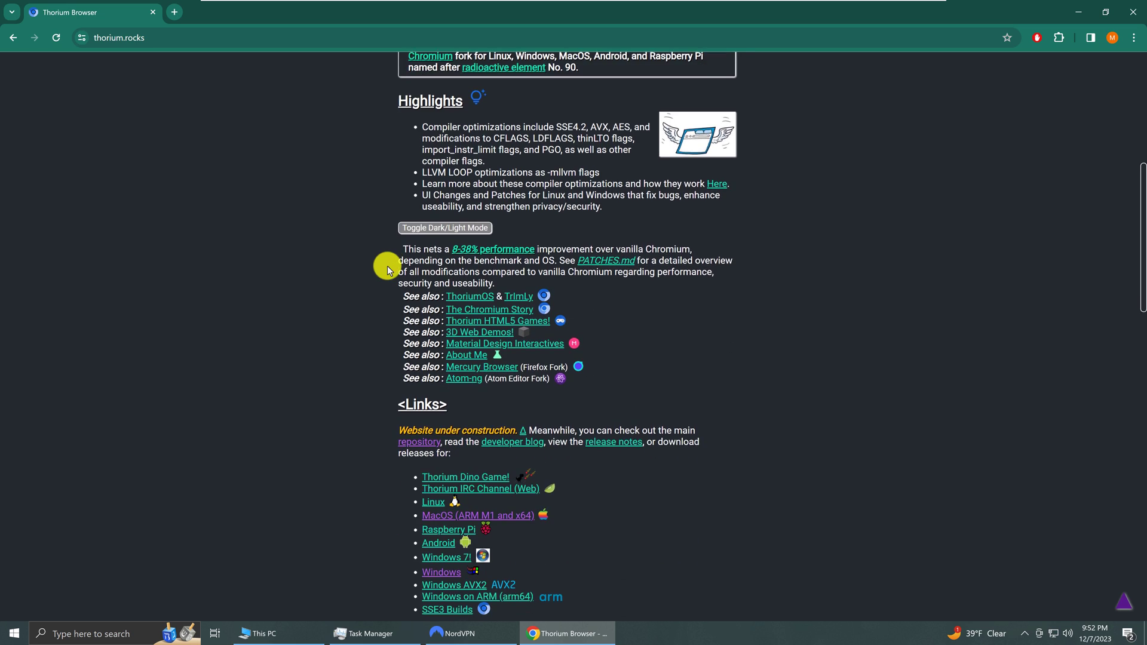
scroll(down, 3)
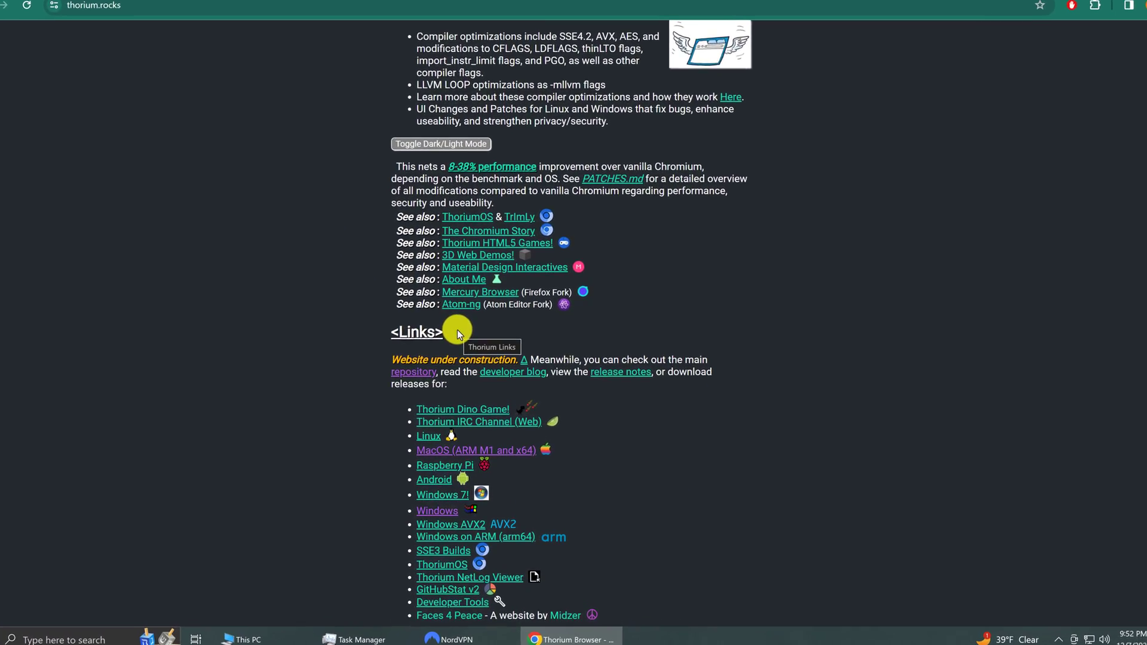
scroll(down, 3)
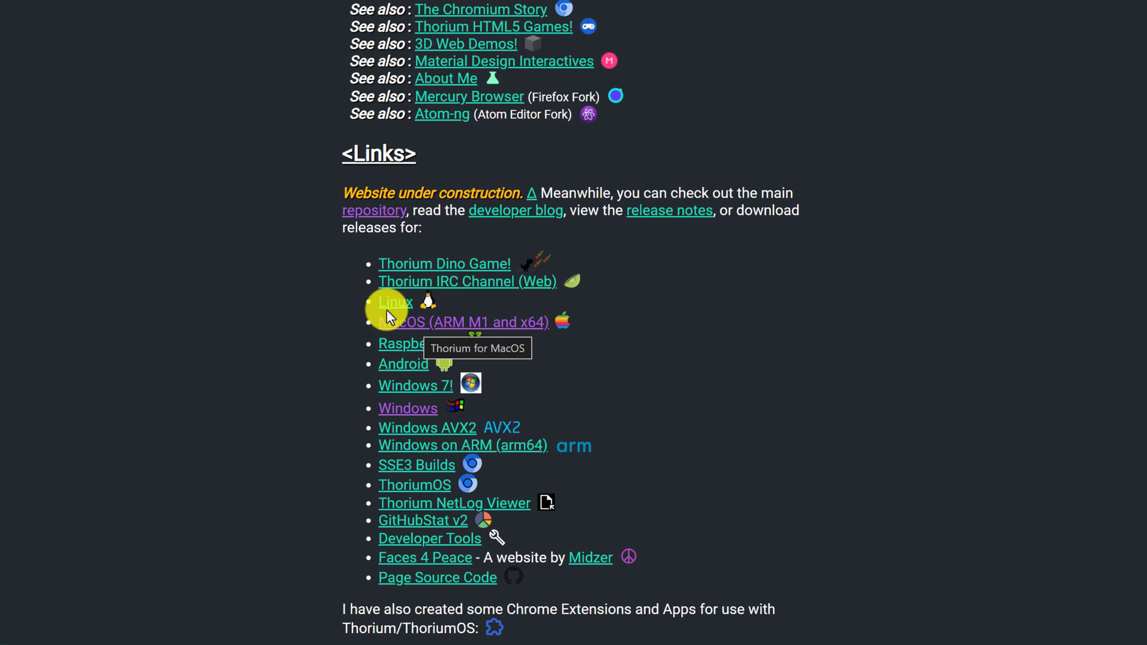
mouse_move(294, 404)
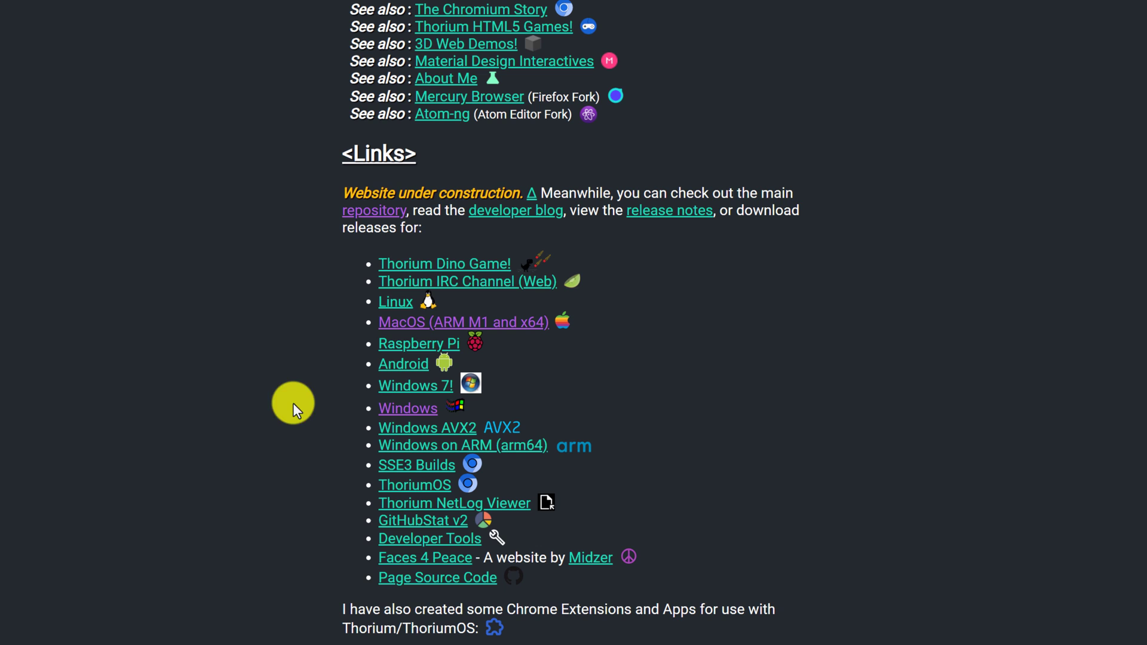
mouse_move(403, 364)
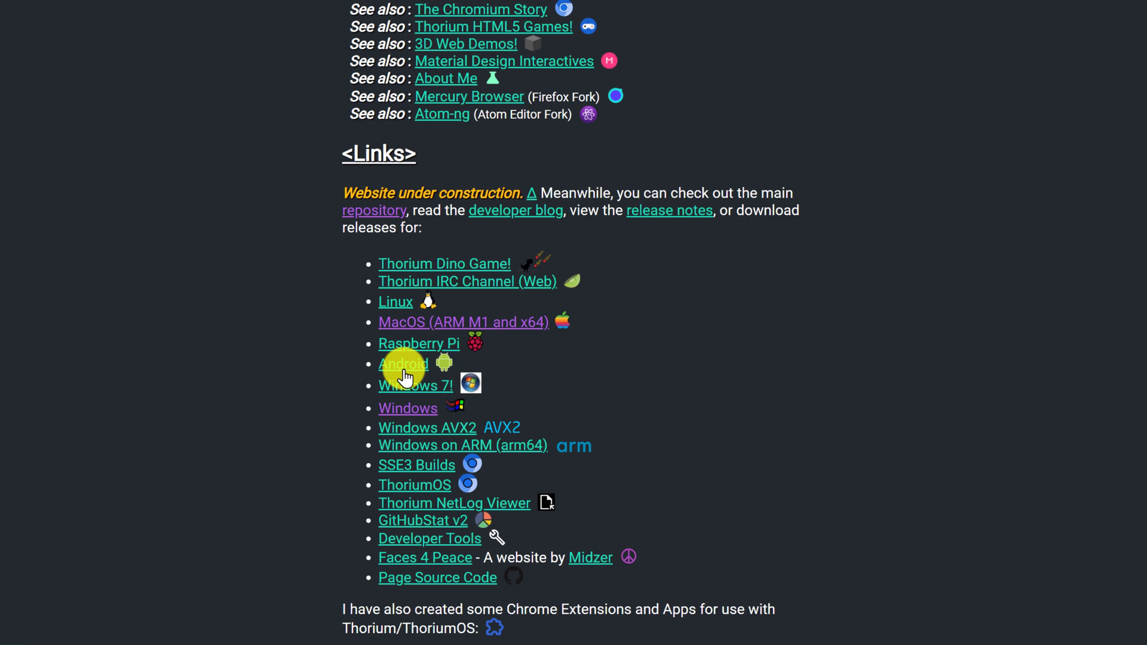
mouse_move(323, 410)
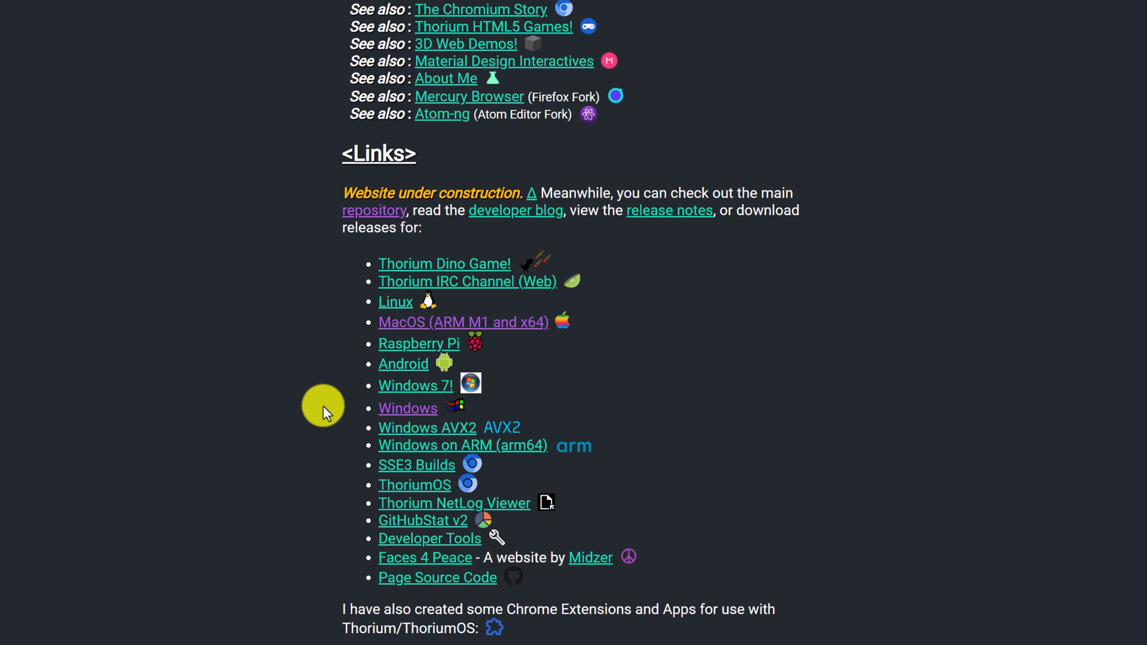
mouse_move(408, 408)
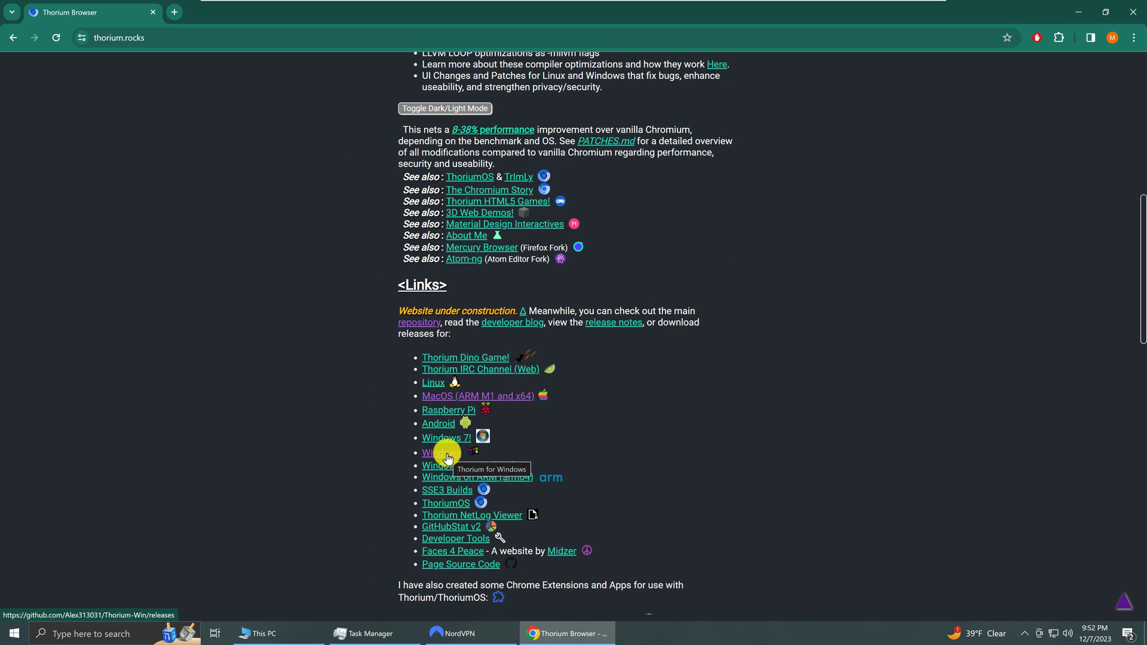
Step: Open the Thorium-Win GitHub releases and download thorium_mini_installer.exe from the latest release
middle_click(447, 453)
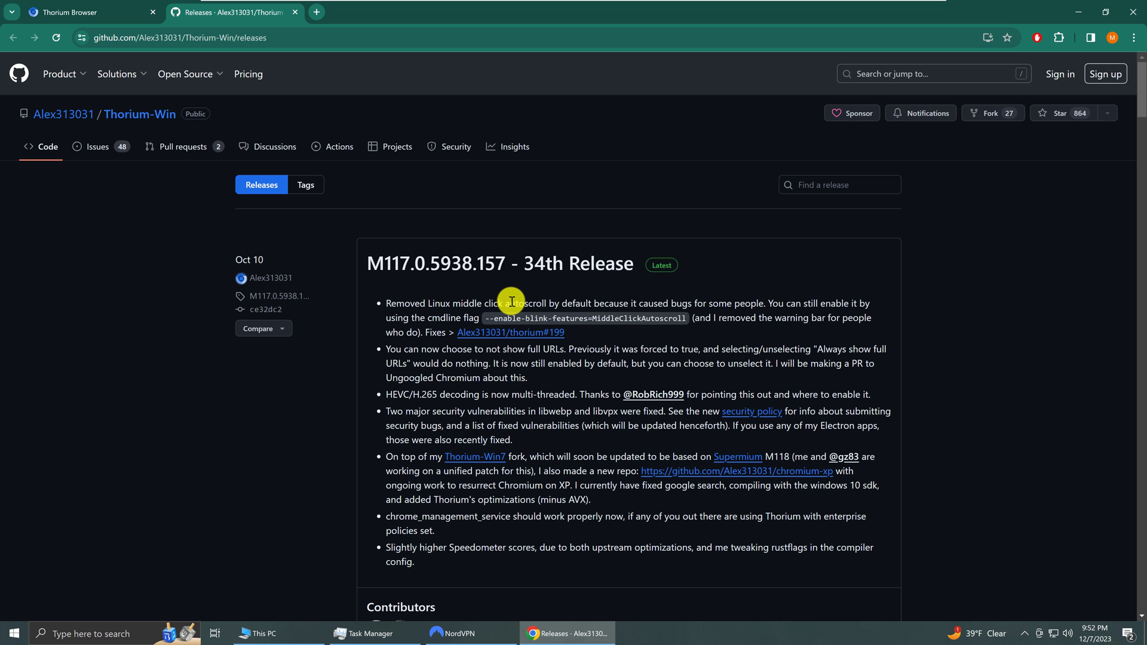
mouse_move(522, 285)
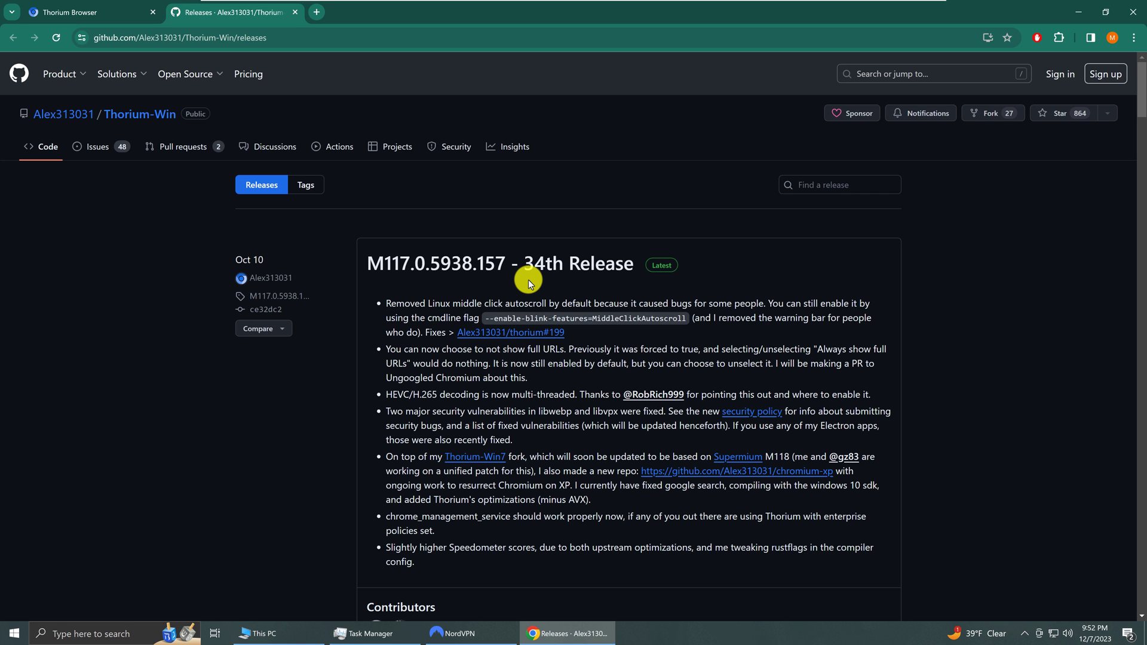
scroll(down, 3)
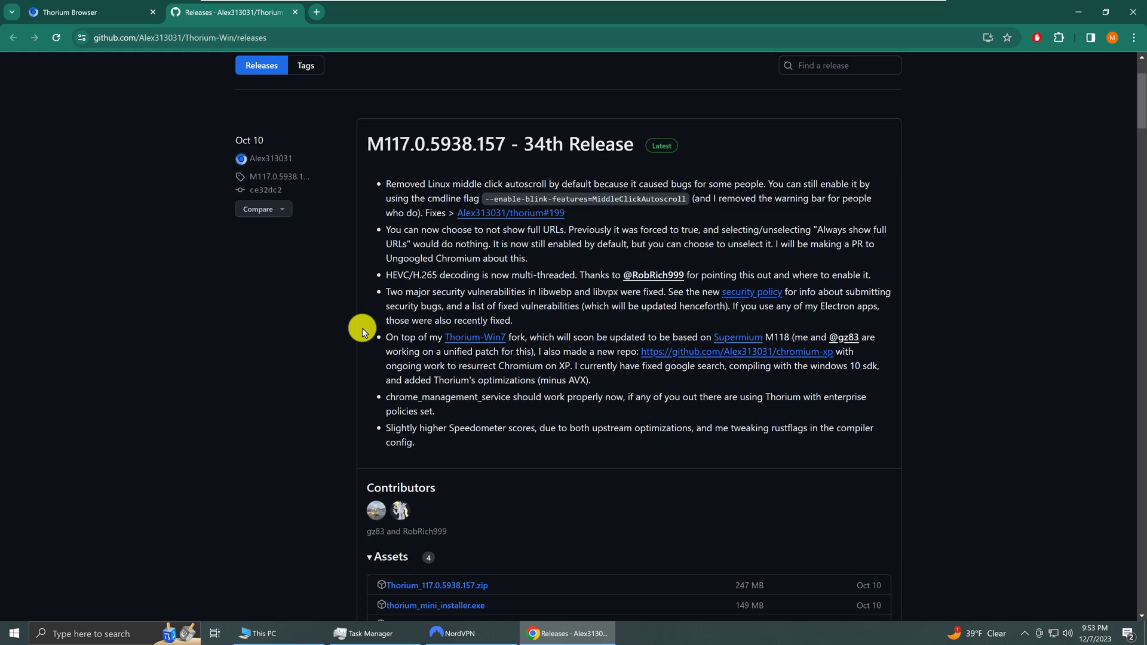
scroll(down, 3)
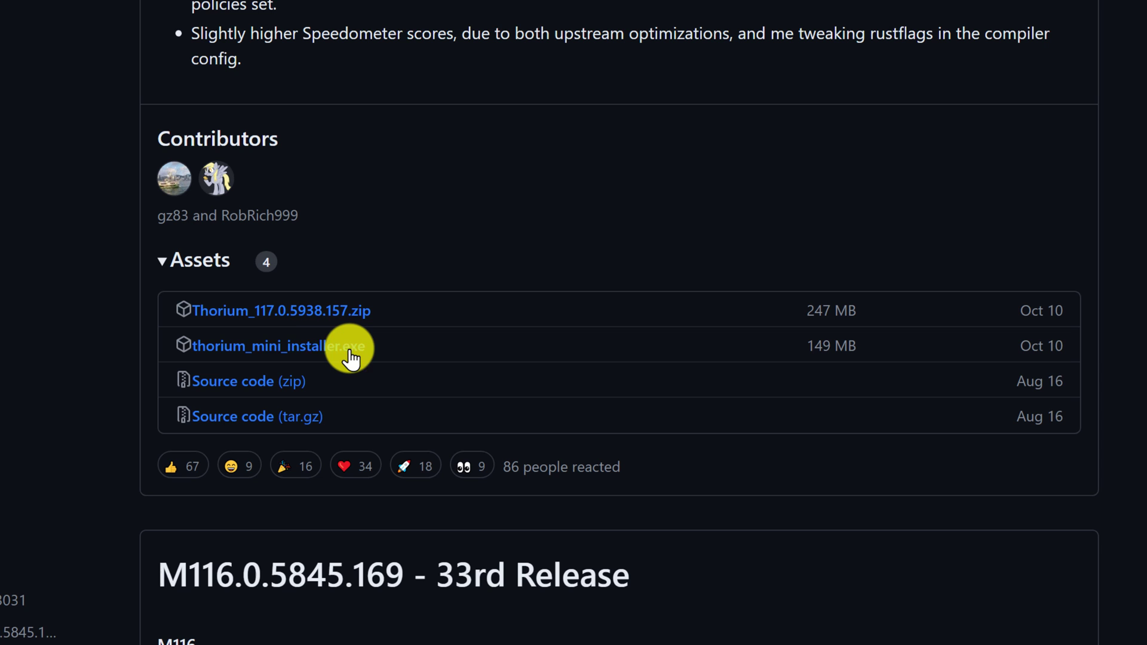
scroll(up, 3)
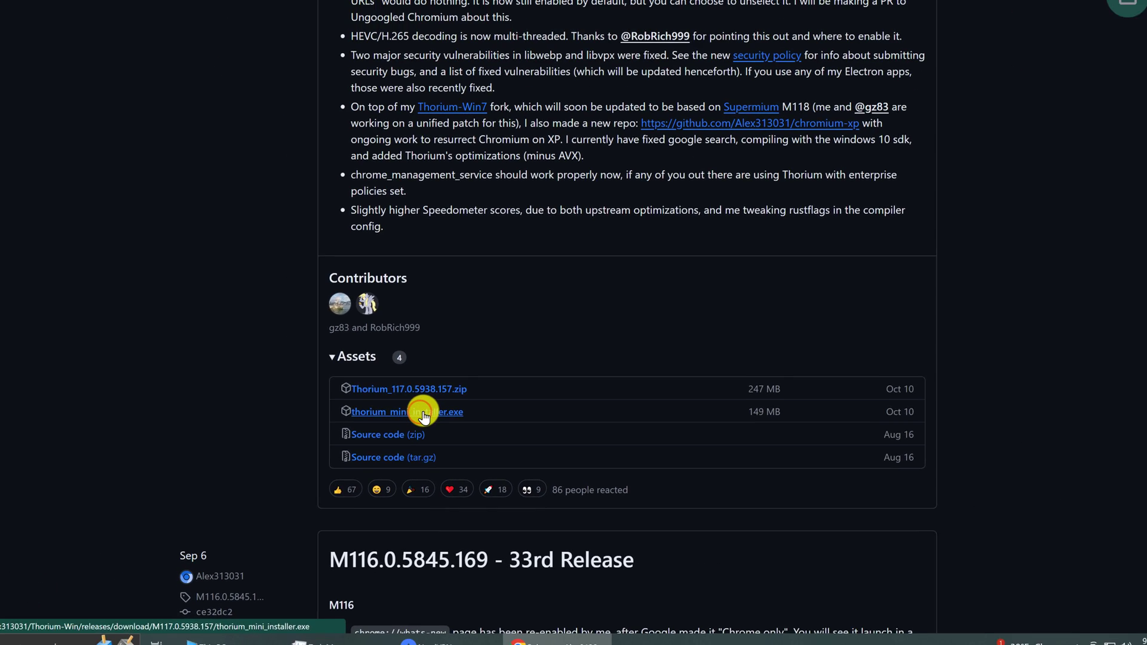
click(407, 411)
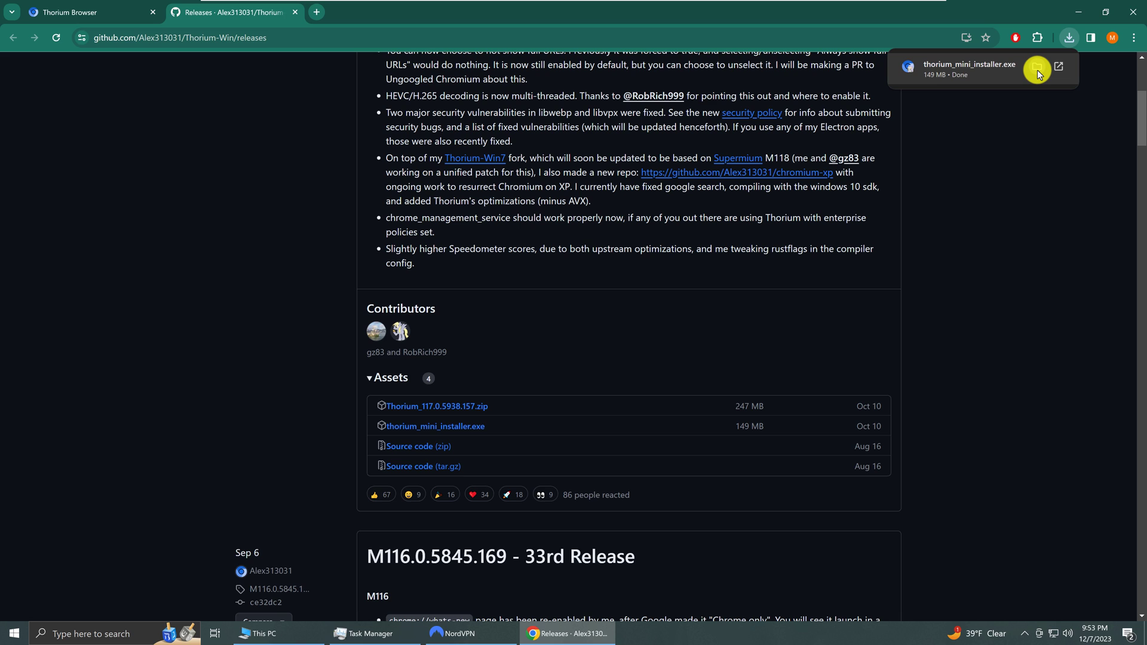
Step: Show the downloaded thorium_mini_installer in the Downloads folder
click(1036, 66)
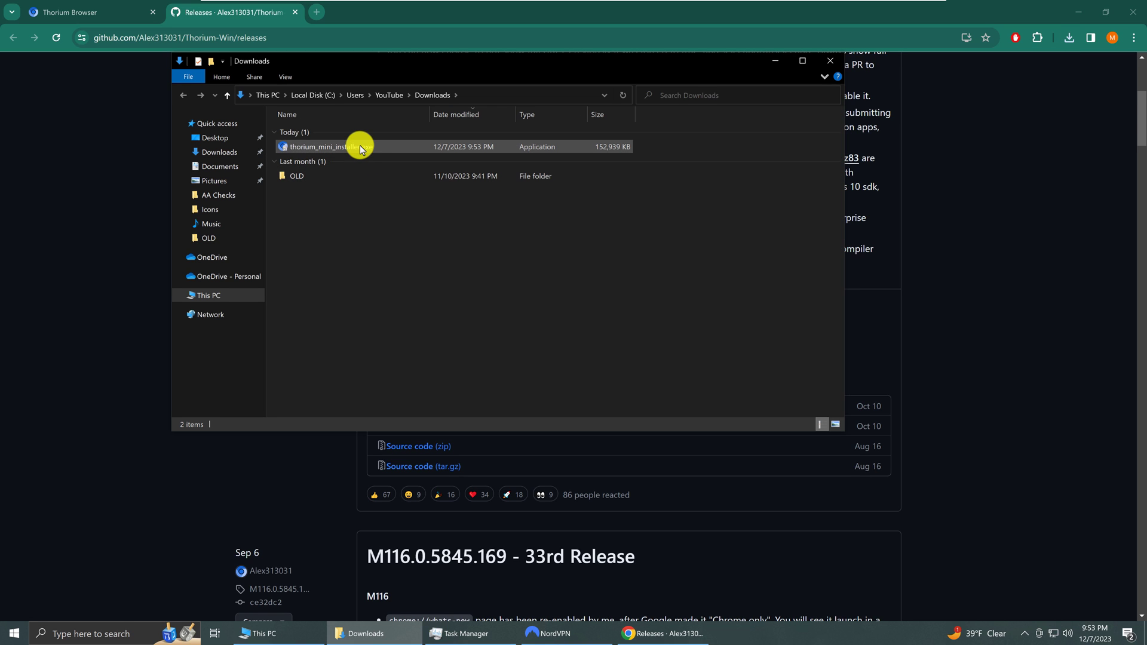
mouse_move(359, 146)
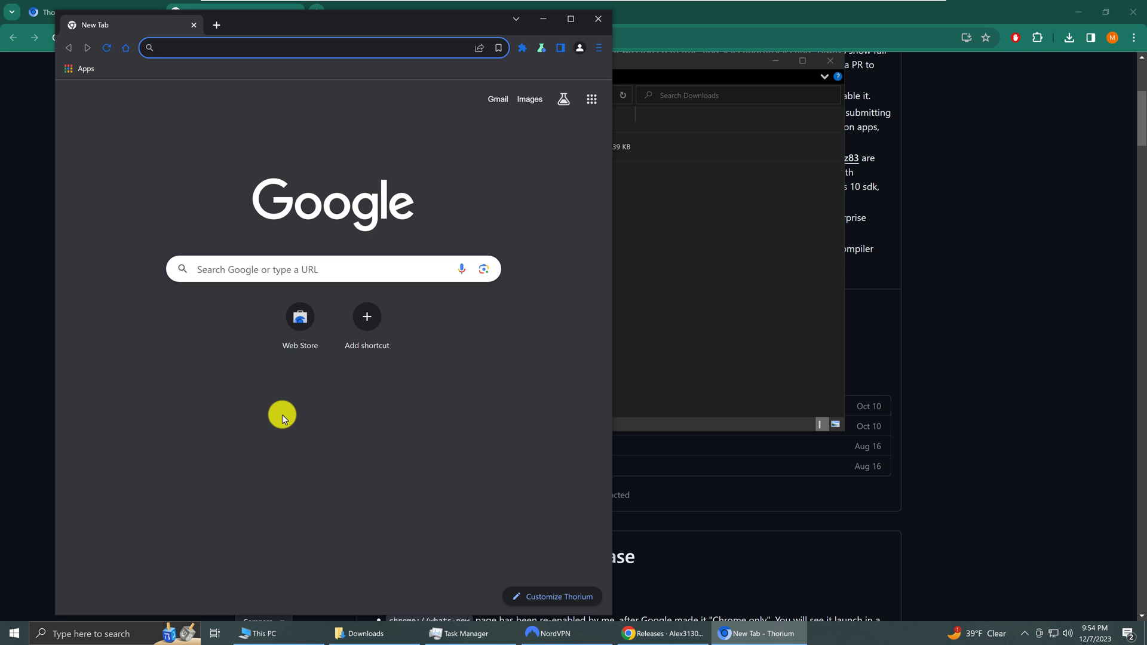
Step: Open Thorium's Extensions page with Chromium PDF Viewer and Google Hangouts off
click(333, 269)
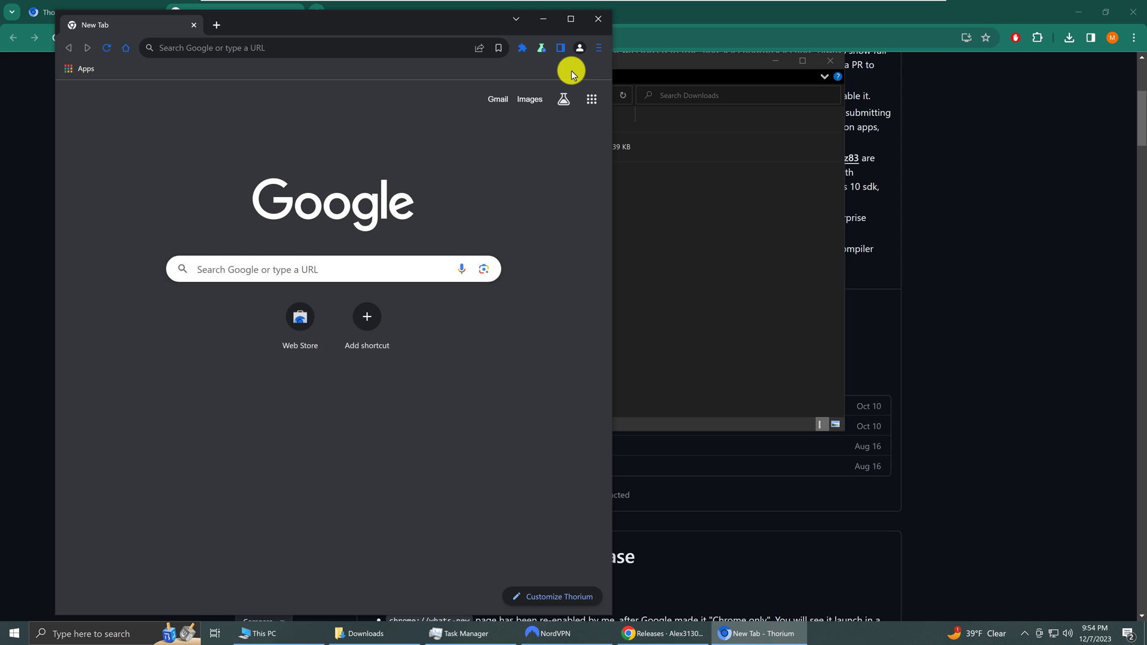
mouse_move(600, 47)
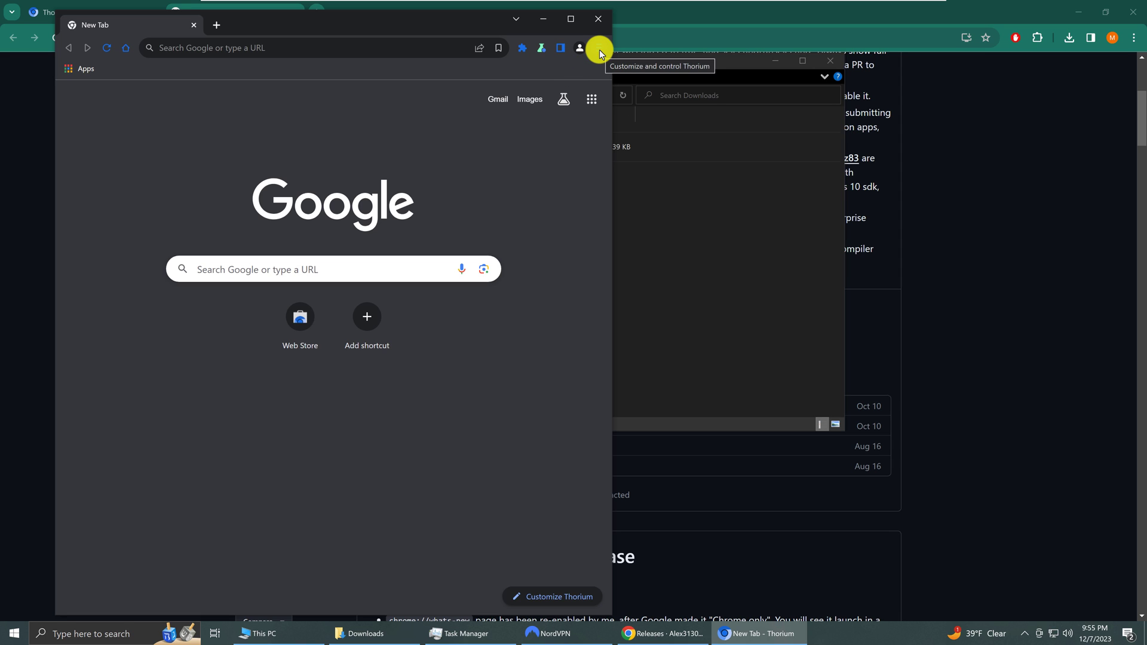
click(598, 47)
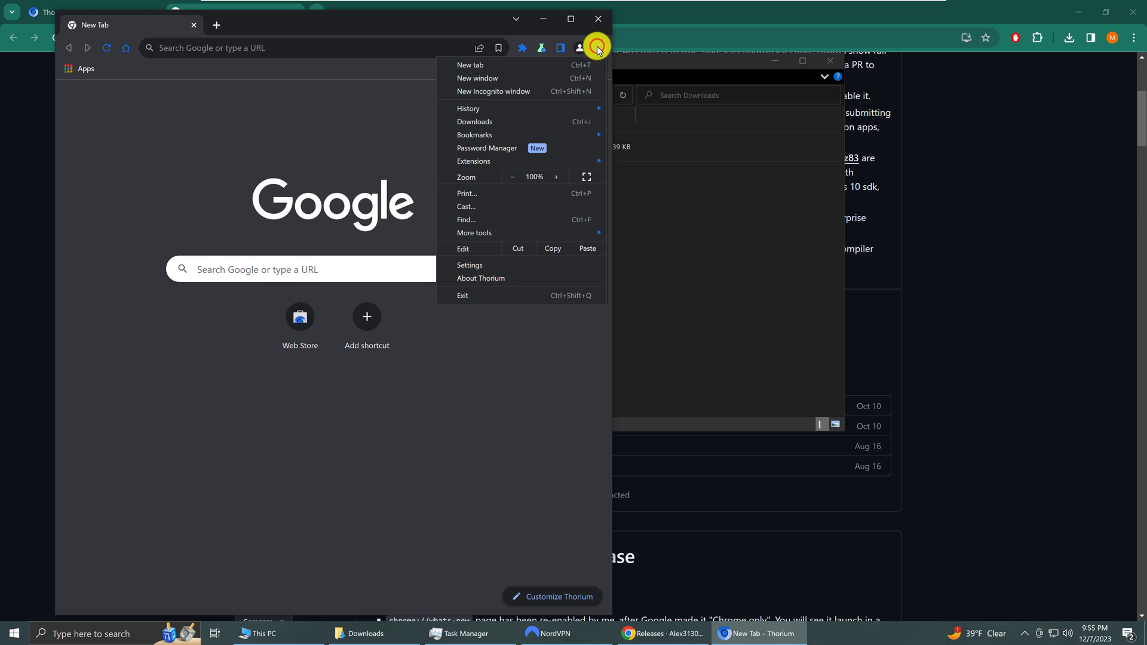
mouse_move(502, 65)
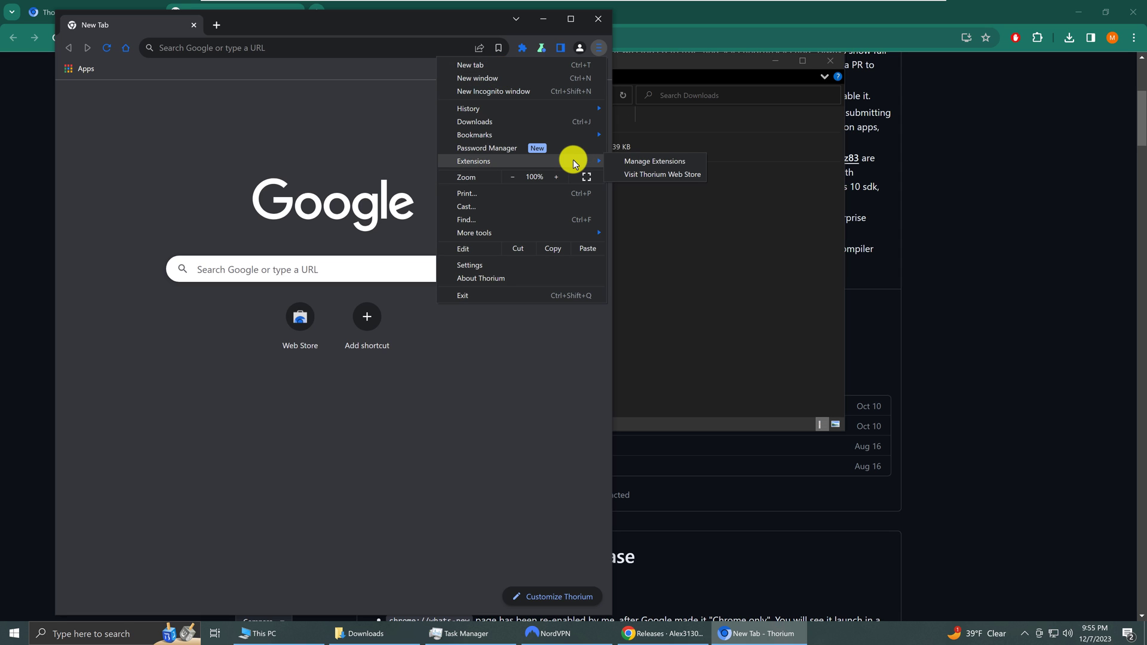
mouse_move(653, 161)
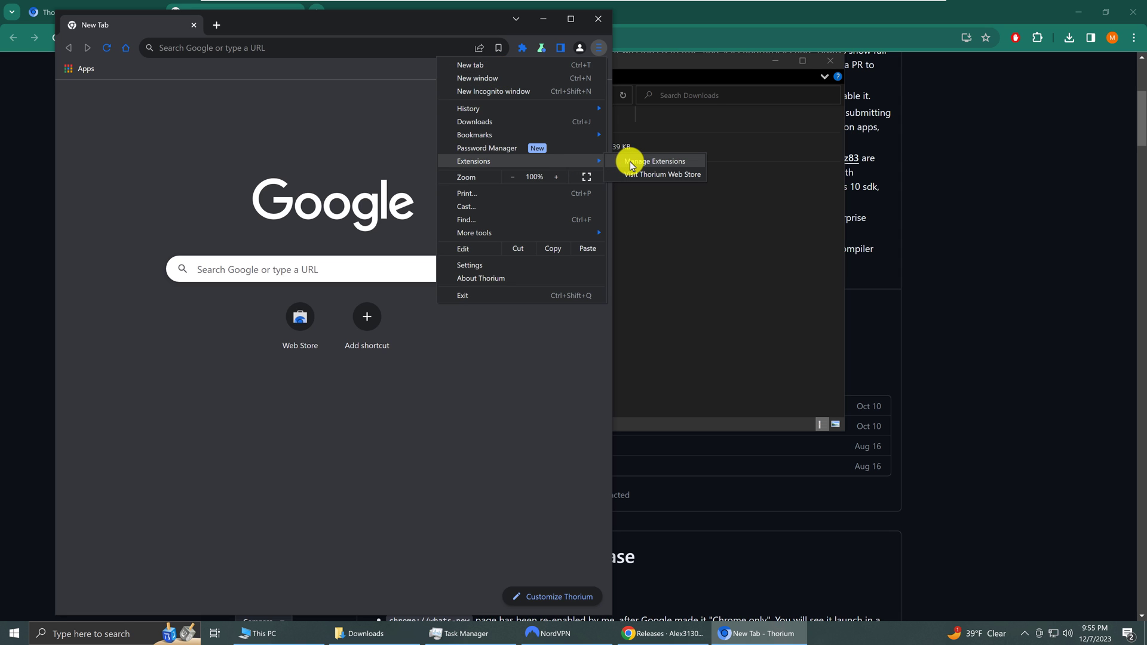
click(657, 161)
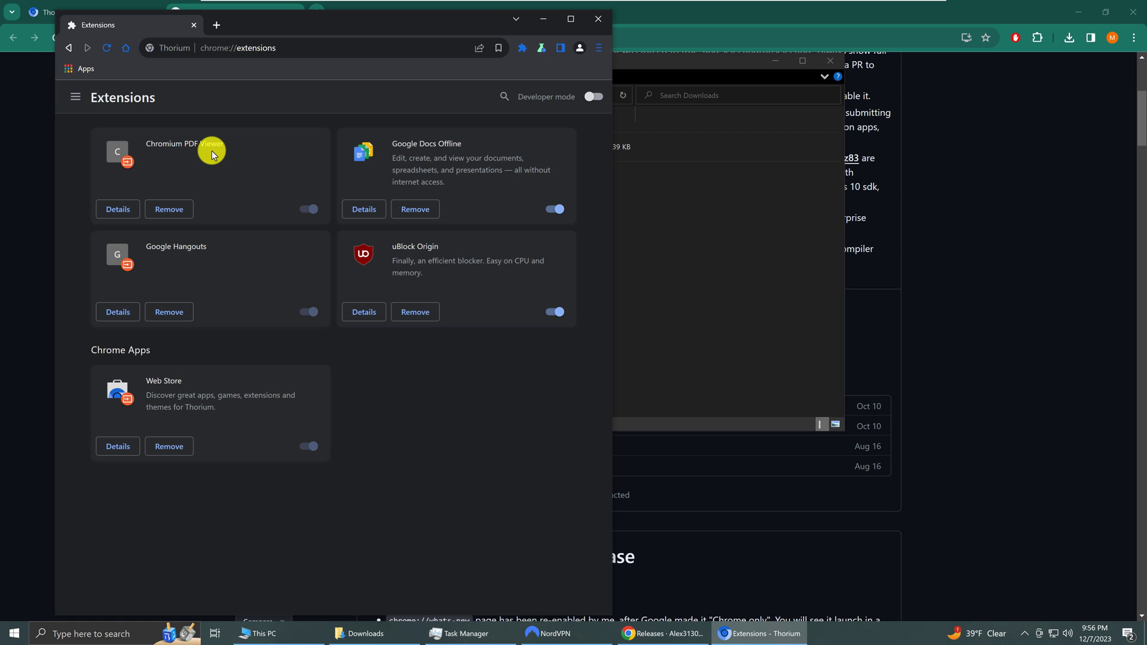
mouse_move(185, 173)
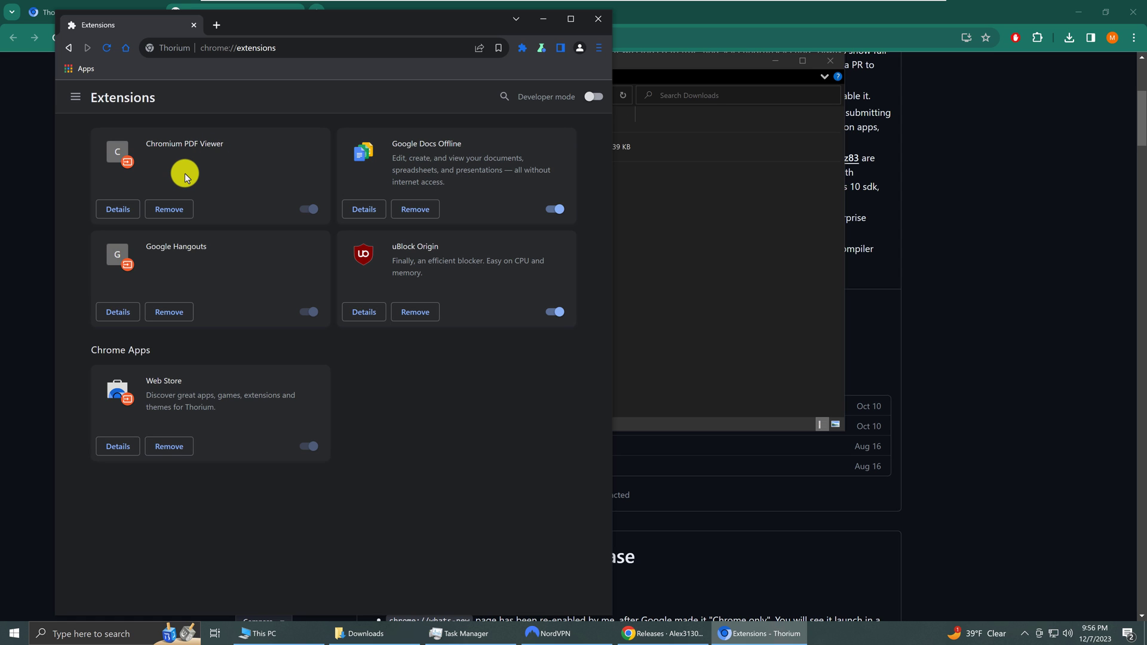
mouse_move(169, 263)
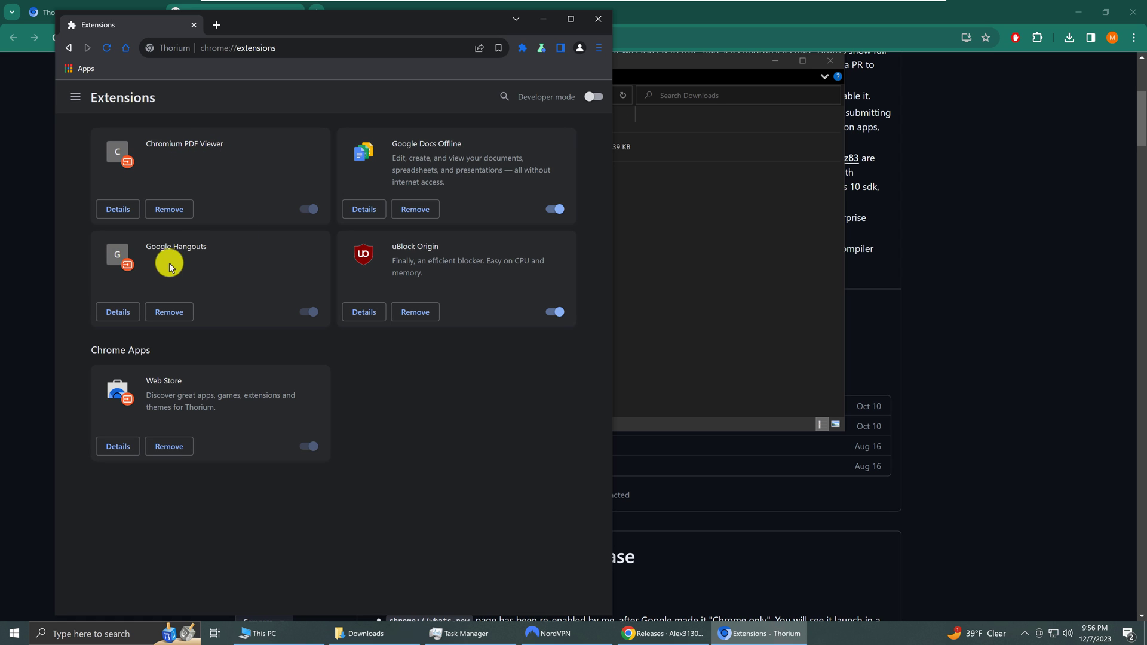
mouse_move(286, 307)
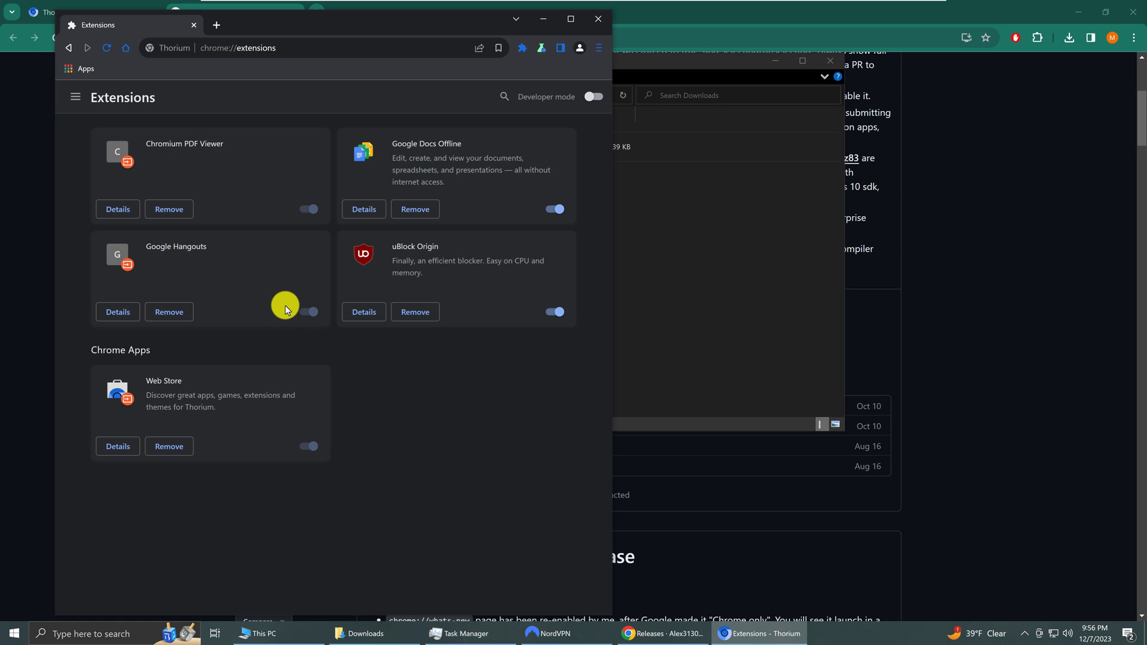